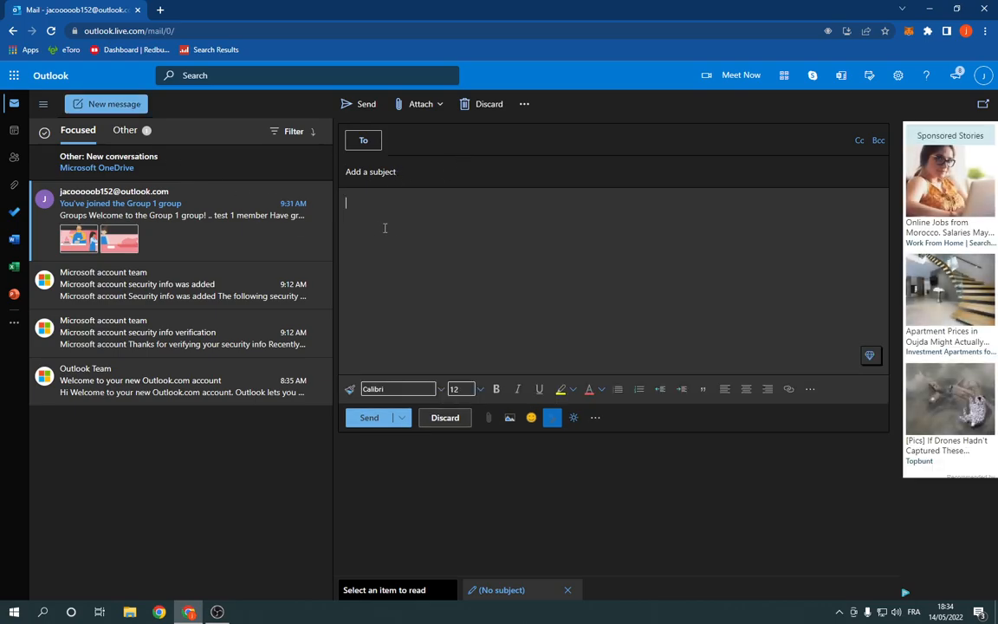
Type 'hey' into the body of the new email message
text(hey)
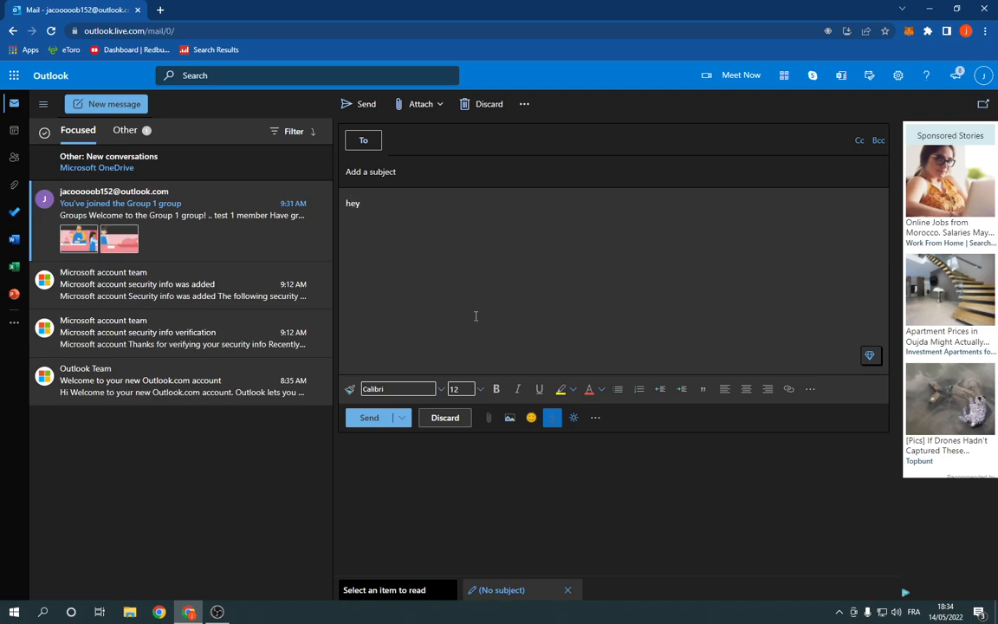
mouse_move(375, 336)
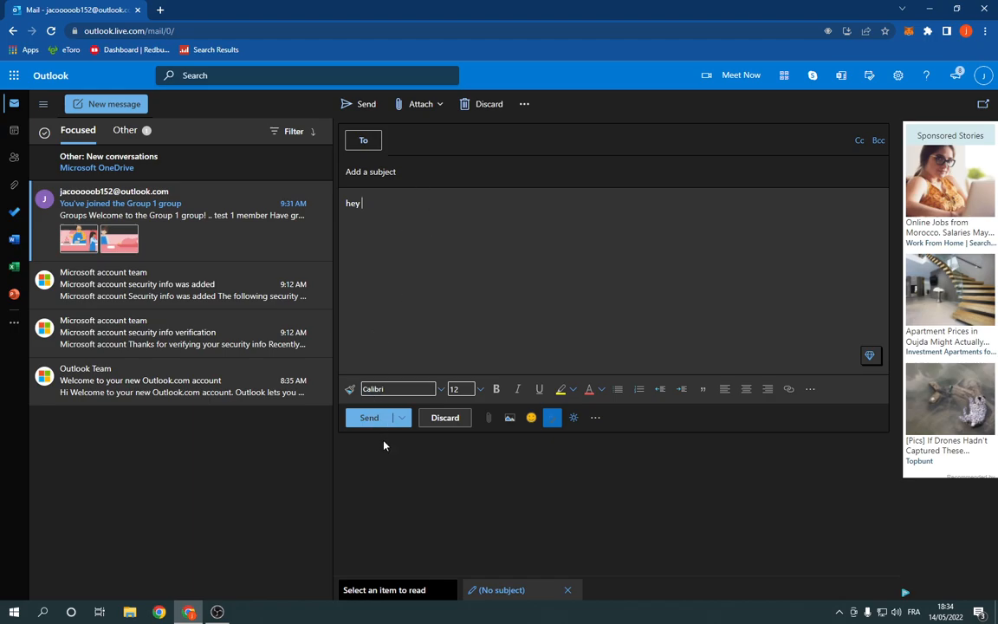
mouse_move(437, 329)
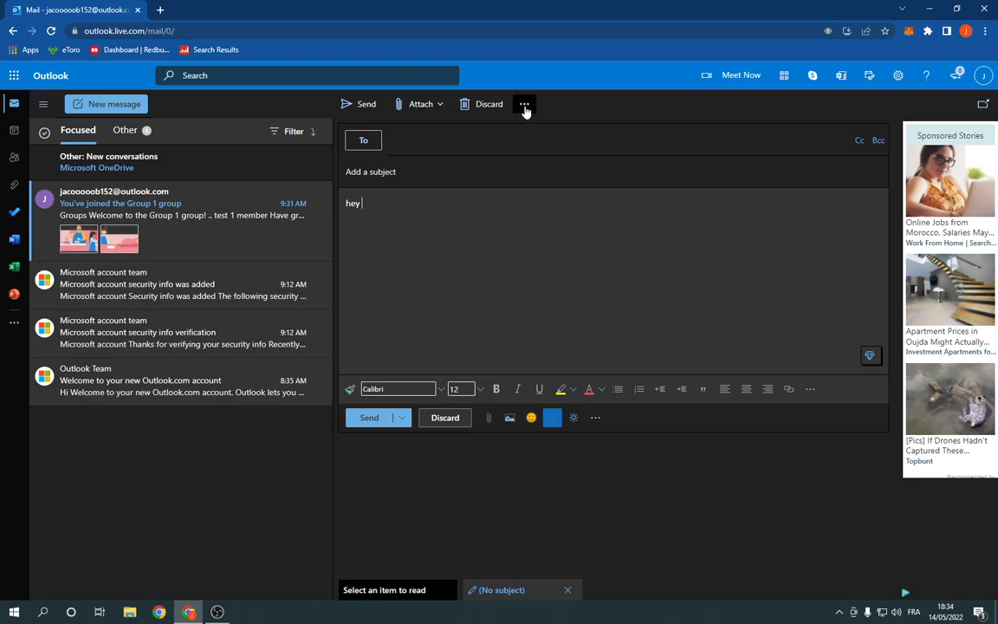
Save the 'hey' message as a draft from the compose toolbar's More options menu
click(523, 104)
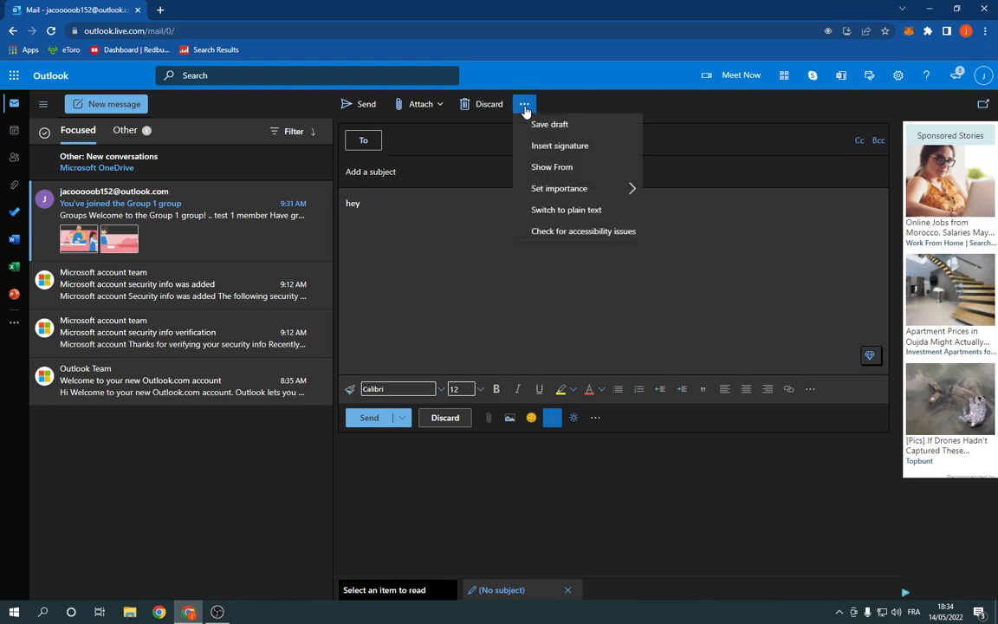
mouse_move(603, 124)
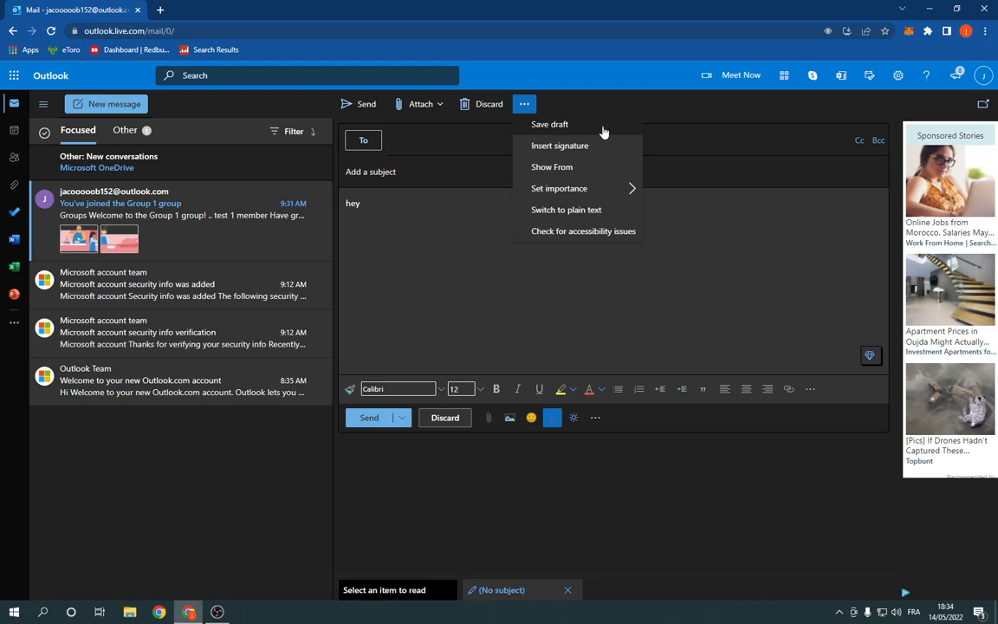
mouse_move(578, 124)
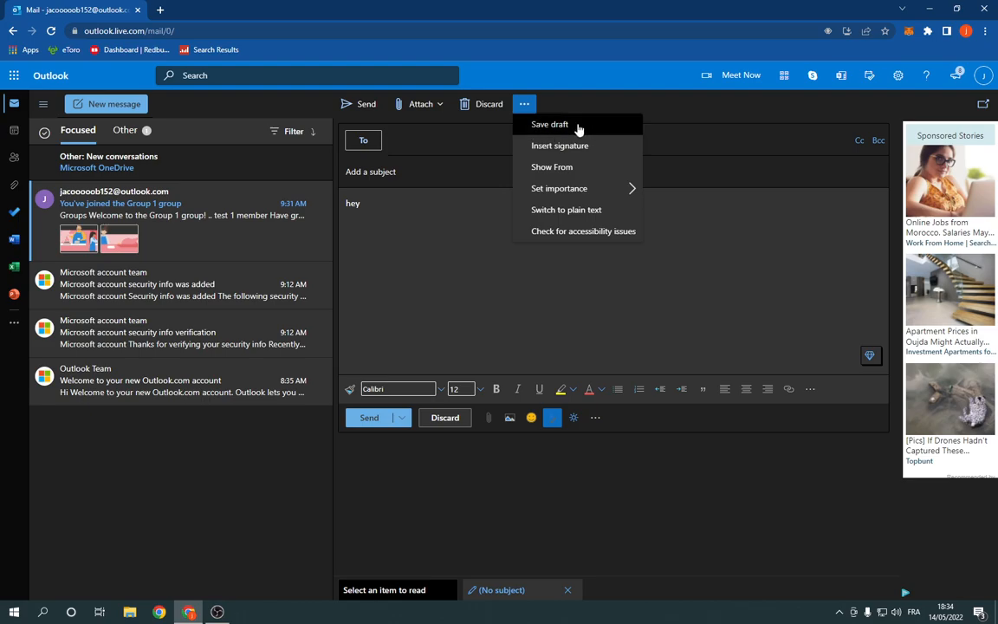
click(549, 124)
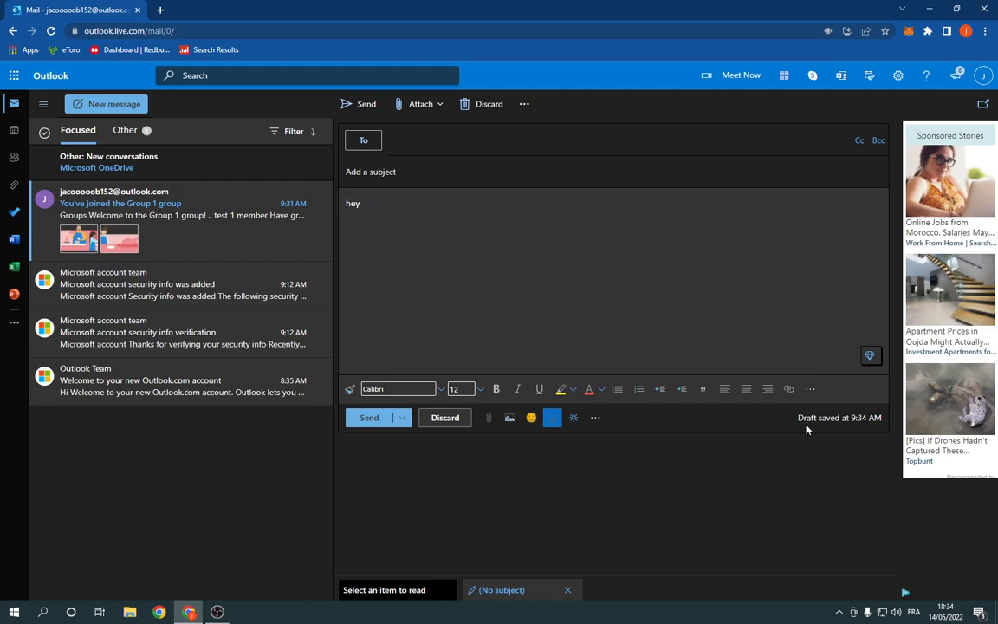
mouse_move(822, 426)
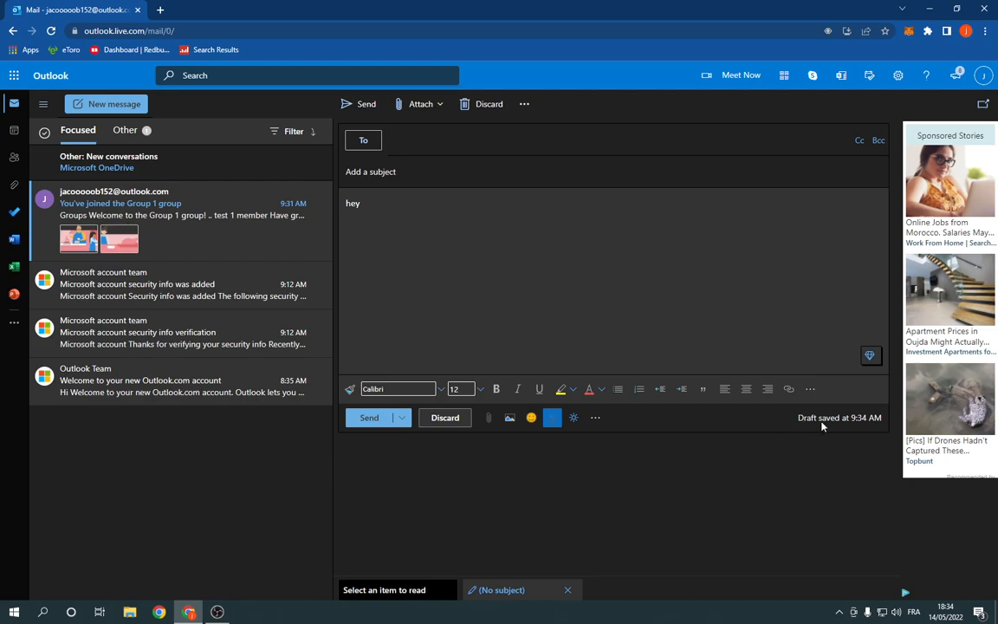
mouse_move(856, 427)
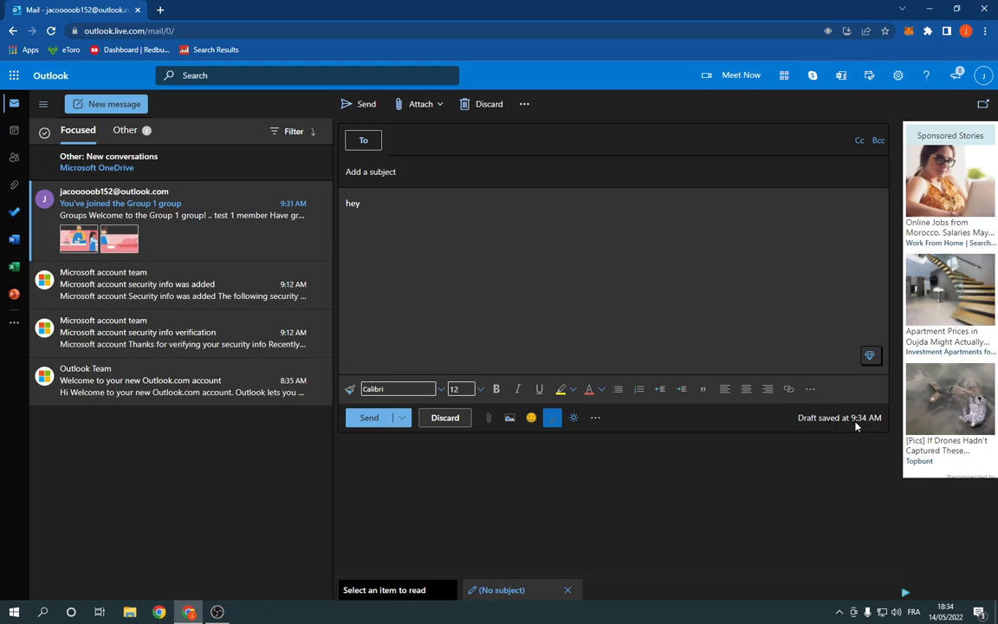
Switch briefly to Calendar, then back to the Mail inbox
click(13, 132)
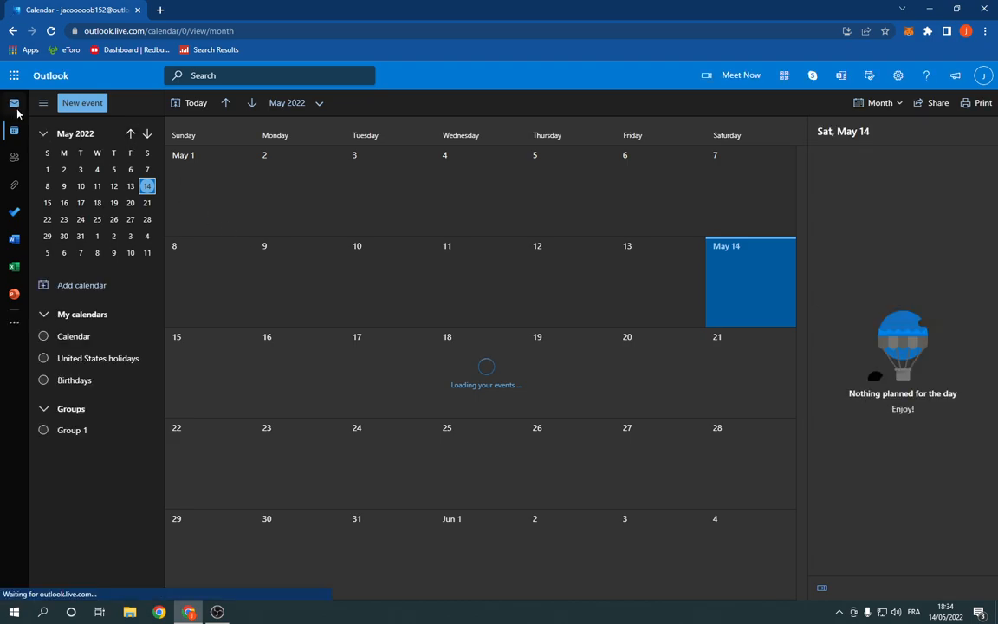
click(14, 103)
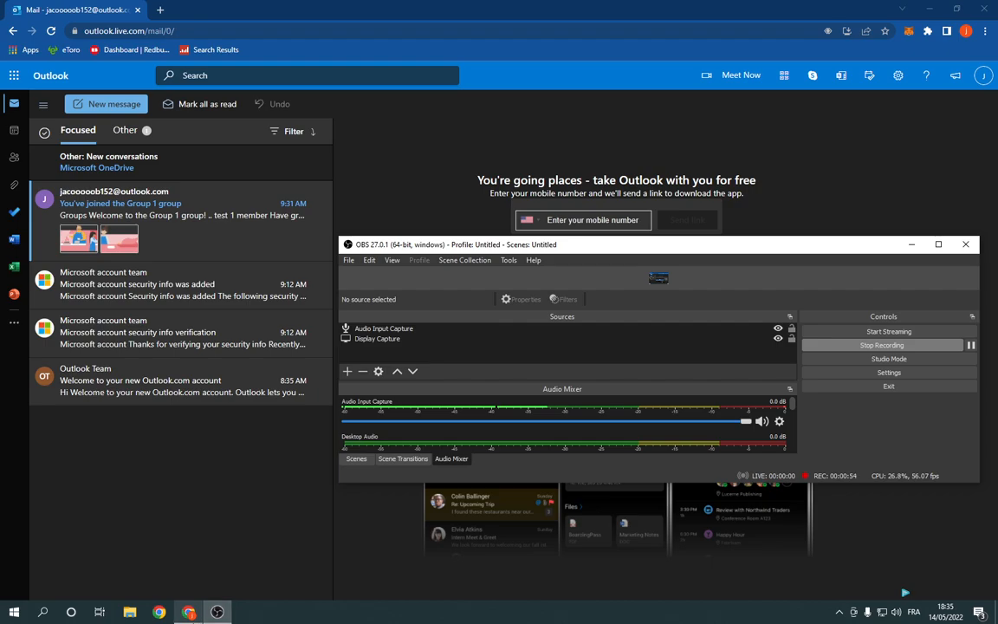
mouse_move(159, 612)
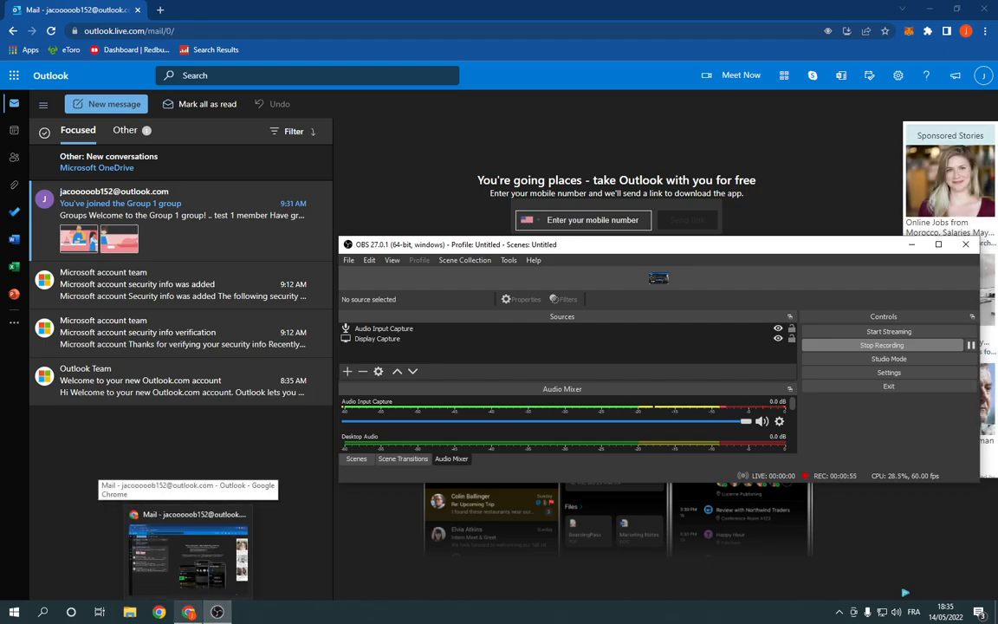